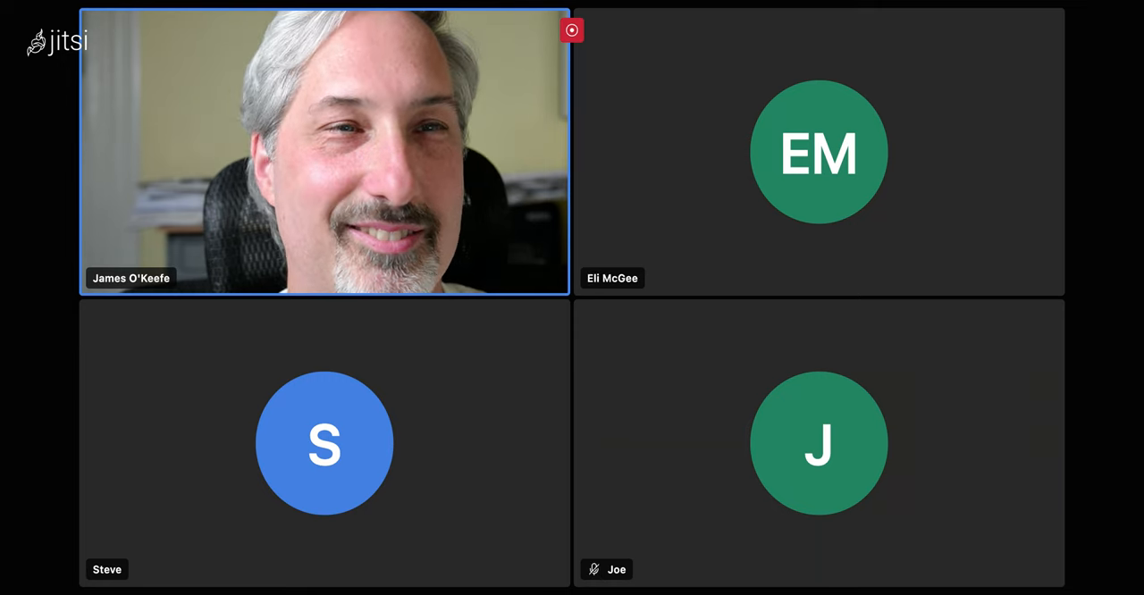
Open the More actions menu in the bottom toolbar to reach Stop recording
{"action": "left_click", "coordinate": [818, 151]}
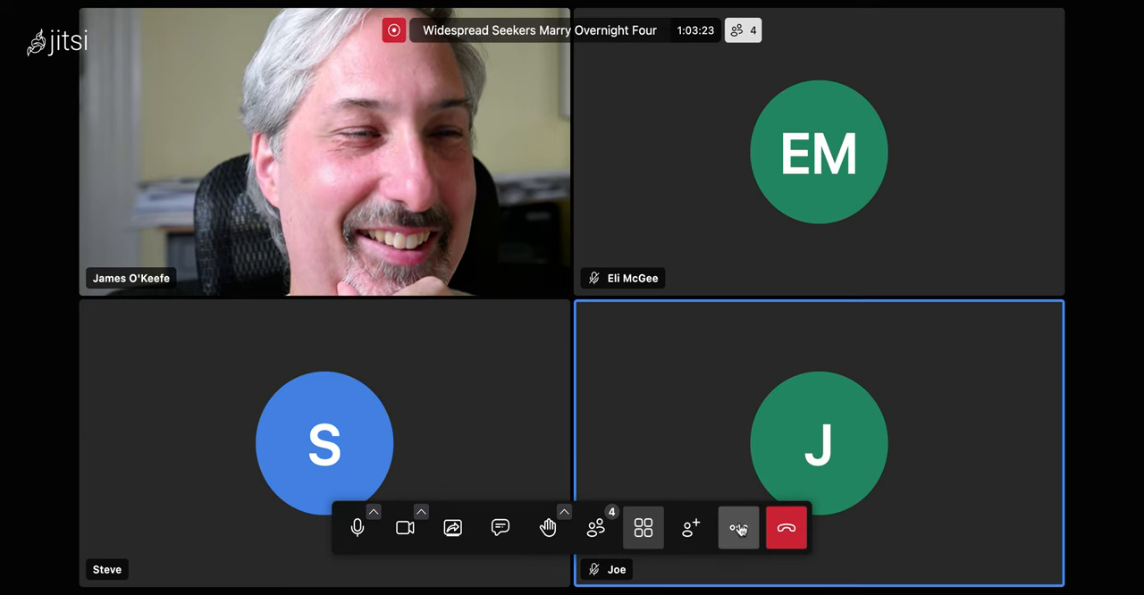
{"action": "left_click", "coordinate": [738, 528]}
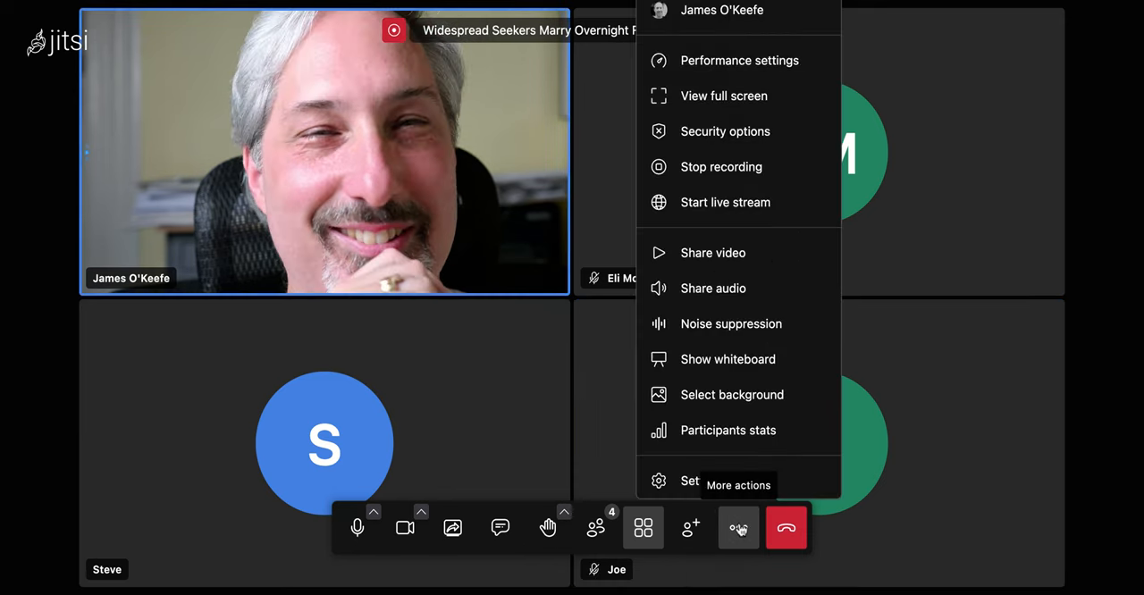